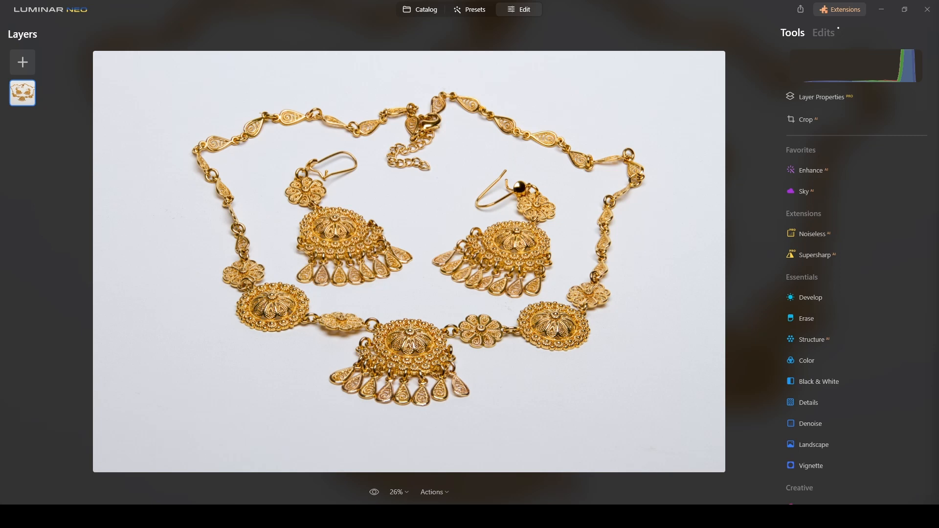
- Switch the editor to another gold necklace and earrings shot with a brighter backdrop
{"action": "left_click", "coordinate": [425, 9]}
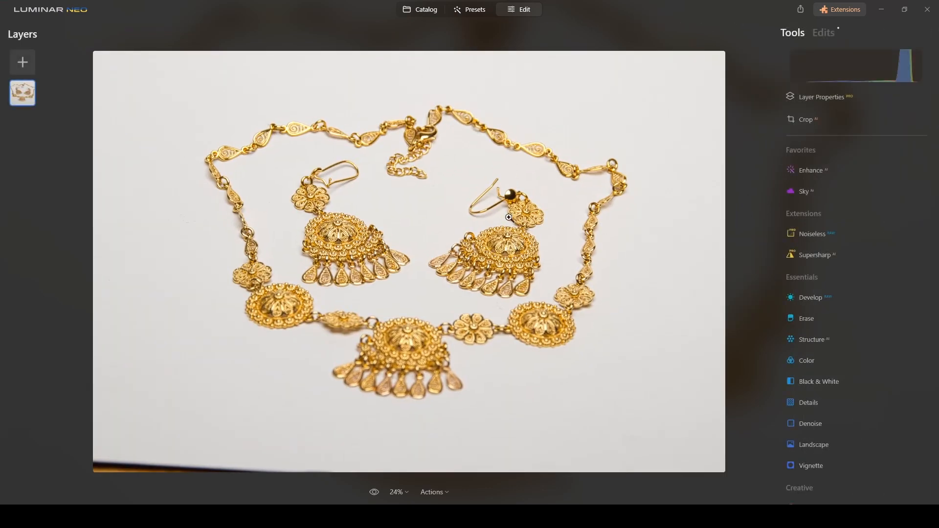
{"action": "mouse_move", "coordinate": [627, 160]}
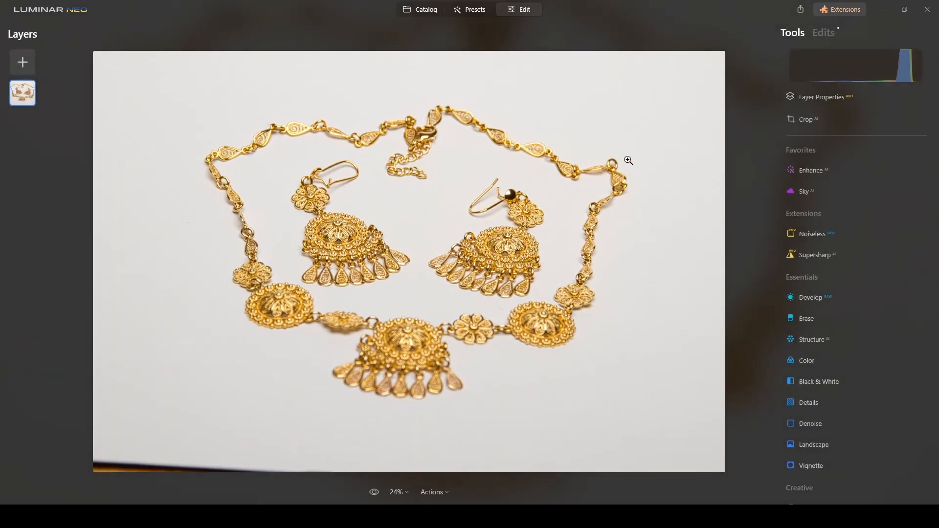
- Browse the necklace series in Catalog and open a differently focused frame in Edit
{"action": "left_click", "coordinate": [425, 9]}
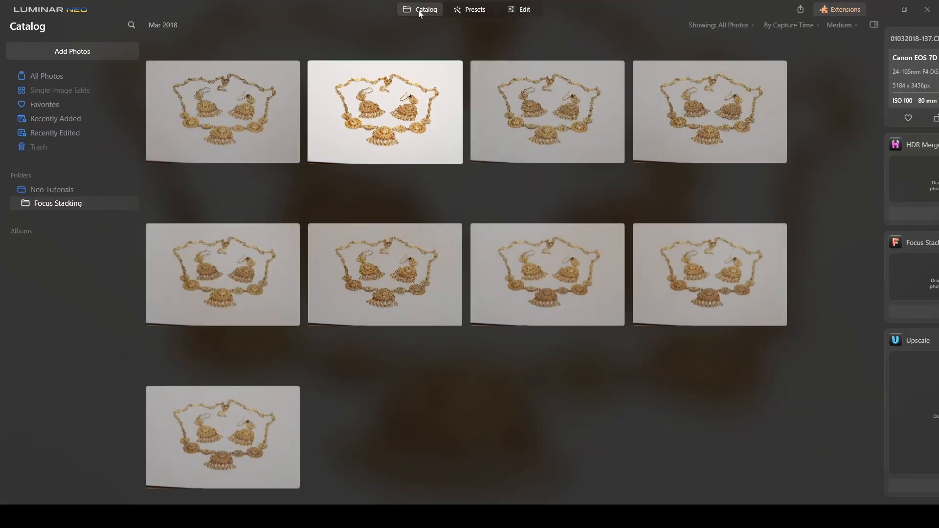
{"action": "left_click", "coordinate": [523, 9]}
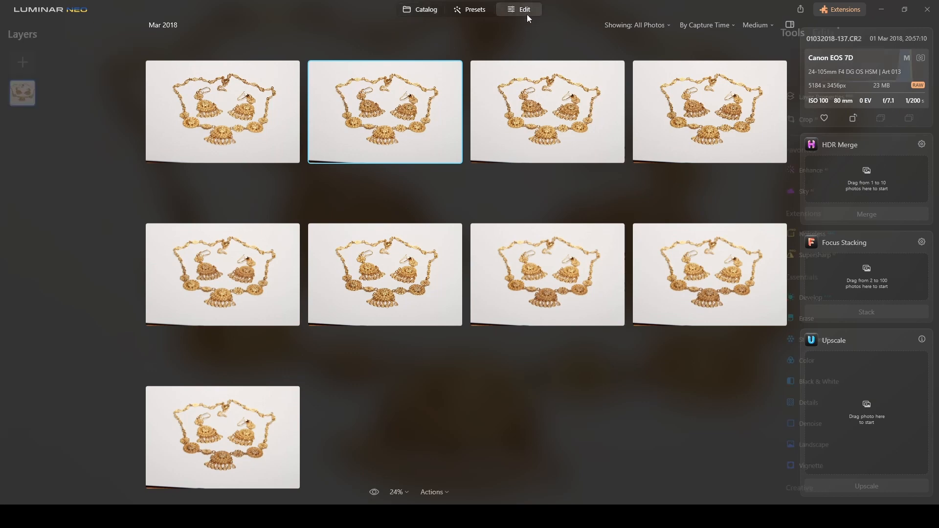
{"action": "double_click", "coordinate": [384, 111]}
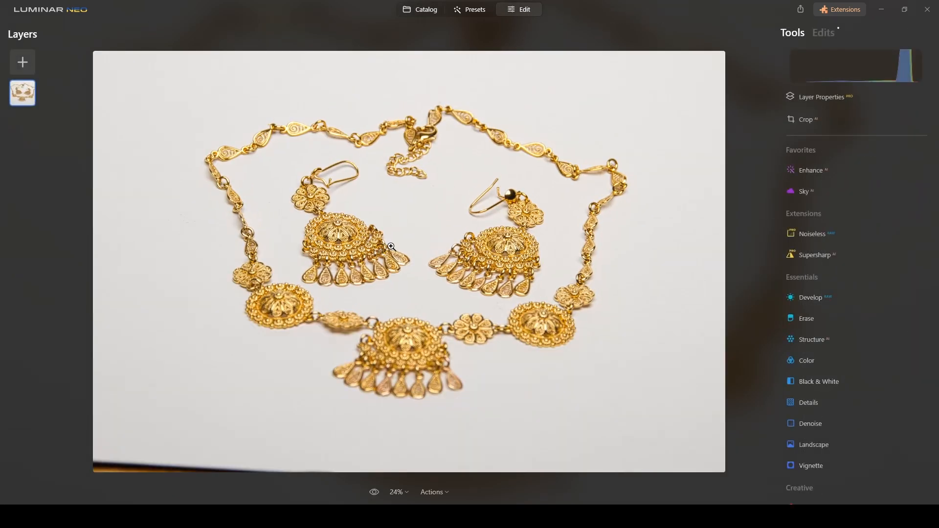
{"action": "left_click", "coordinate": [425, 8]}
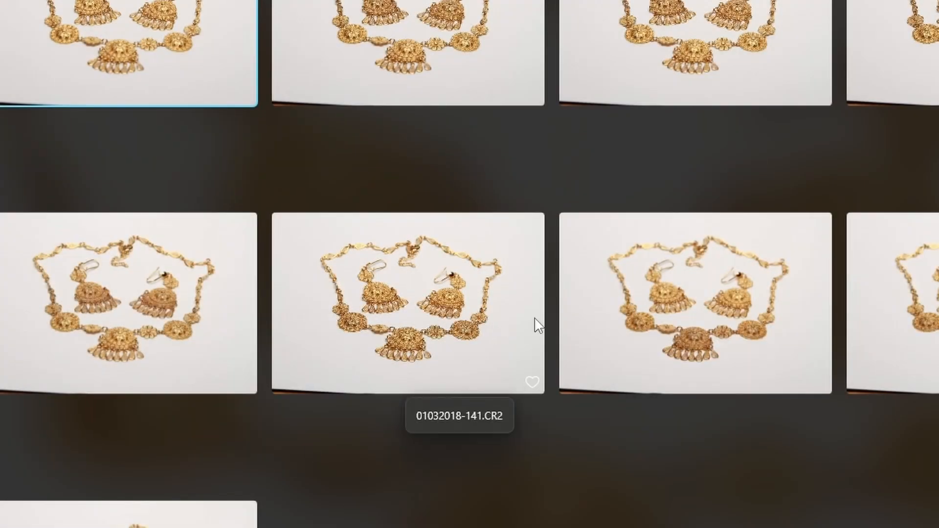
{"action": "double_click", "coordinate": [409, 293]}
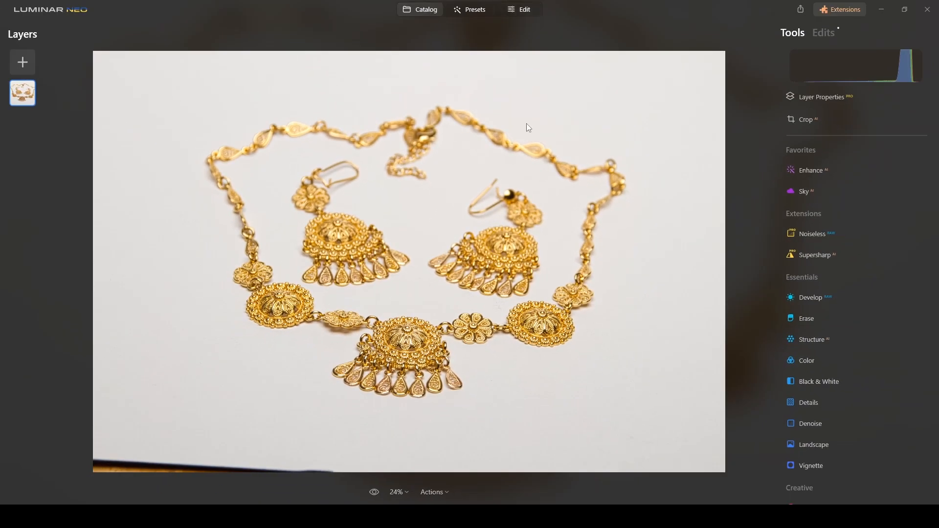
- Return to Catalog to show the nine Focus Stacking necklace thumbnails and merge panels
{"action": "left_click", "coordinate": [425, 9]}
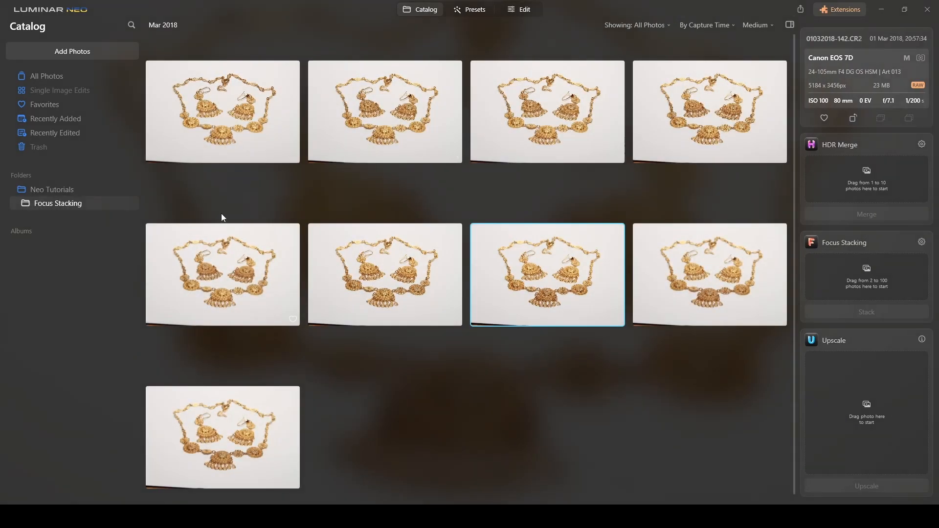
{"action": "mouse_move", "coordinate": [688, 118]}
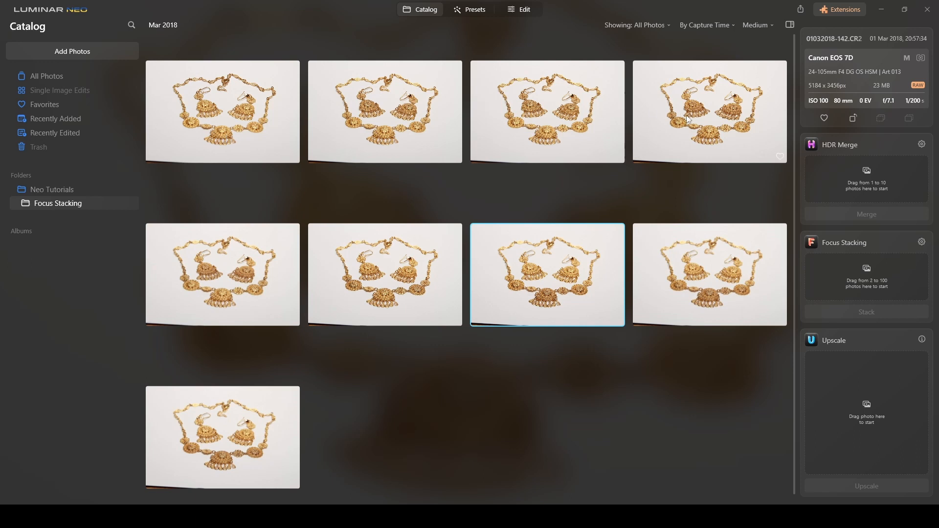
{"action": "mouse_move", "coordinate": [655, 416]}
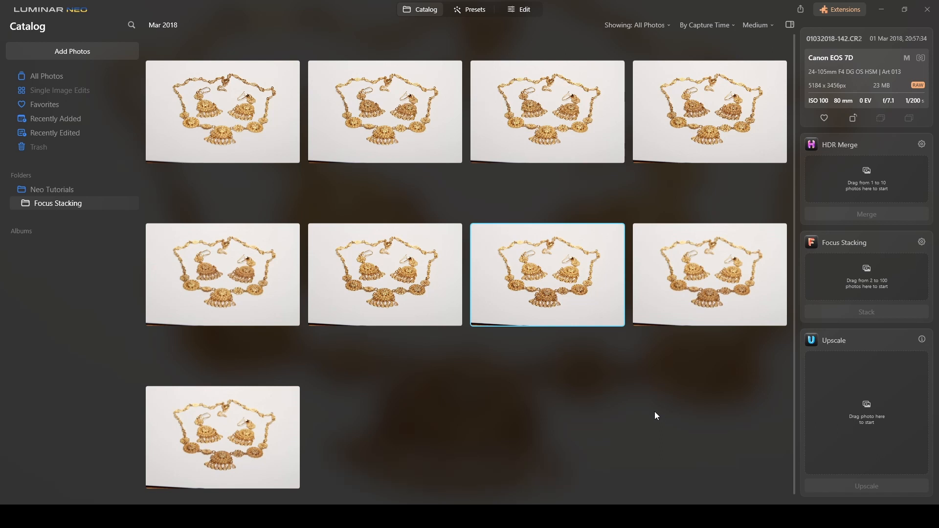
{"action": "mouse_move", "coordinate": [870, 499]}
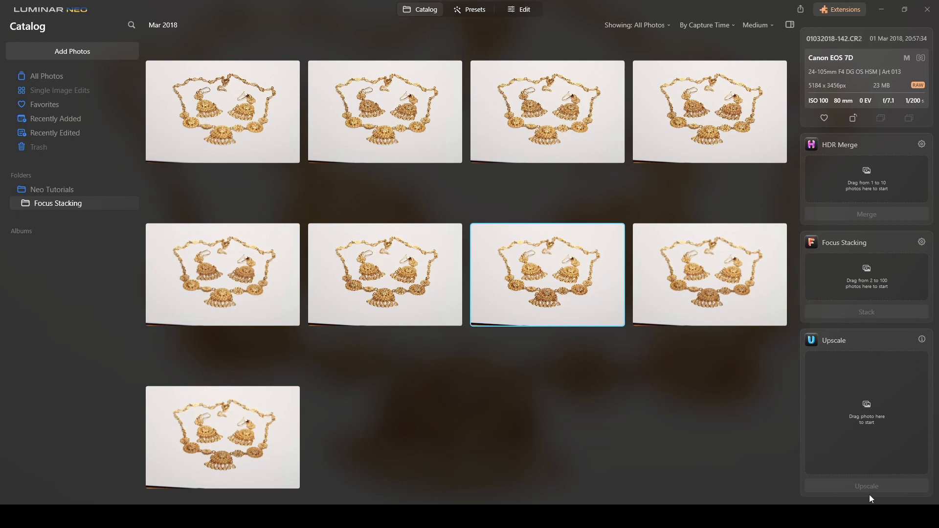
{"action": "mouse_move", "coordinate": [845, 248]}
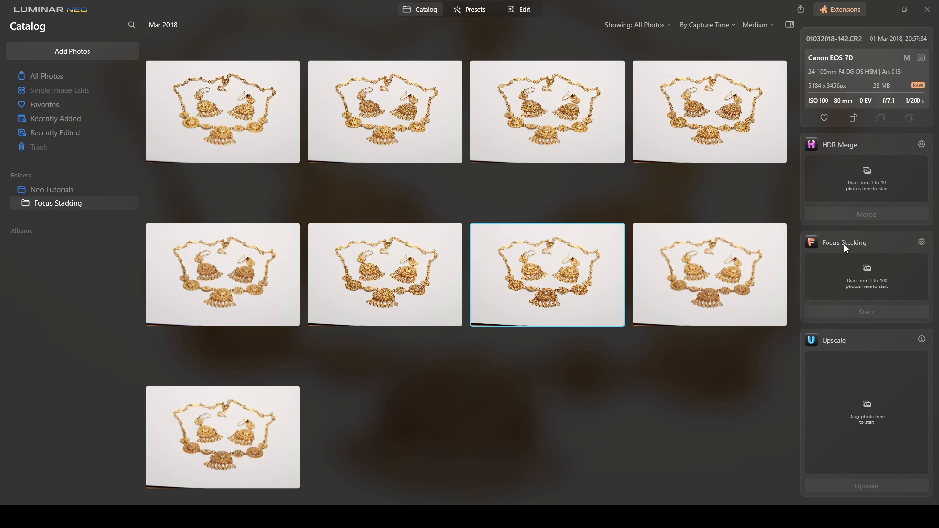
{"action": "mouse_move", "coordinate": [845, 251]}
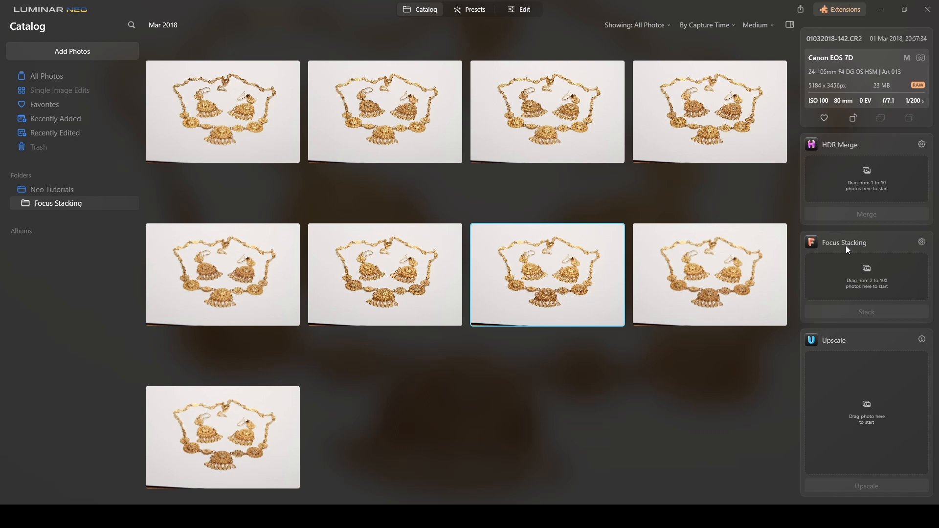
{"action": "mouse_move", "coordinate": [857, 147]}
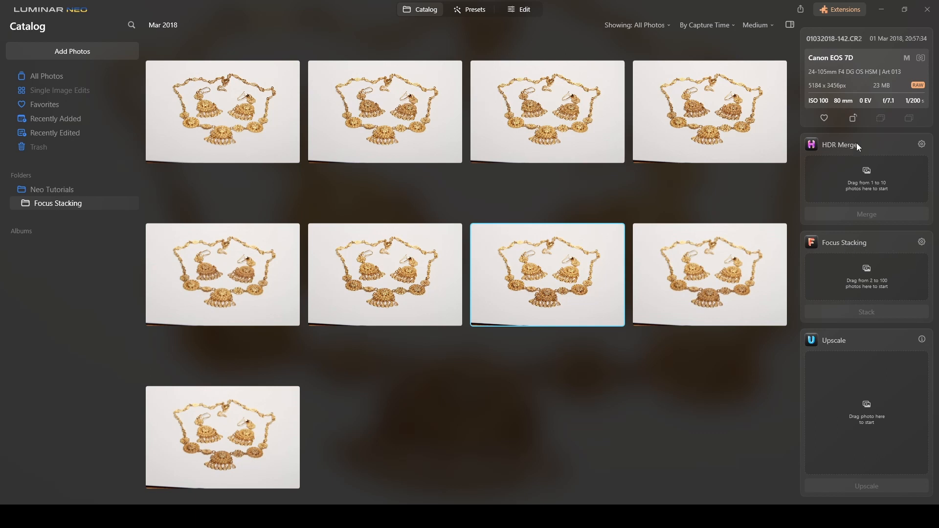
{"action": "mouse_move", "coordinate": [885, 407]}
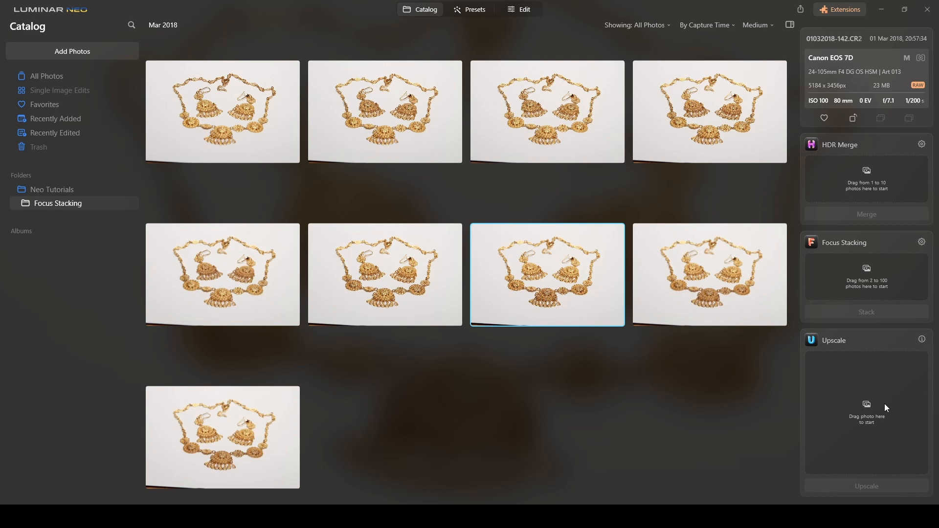
{"action": "mouse_move", "coordinate": [591, 393]}
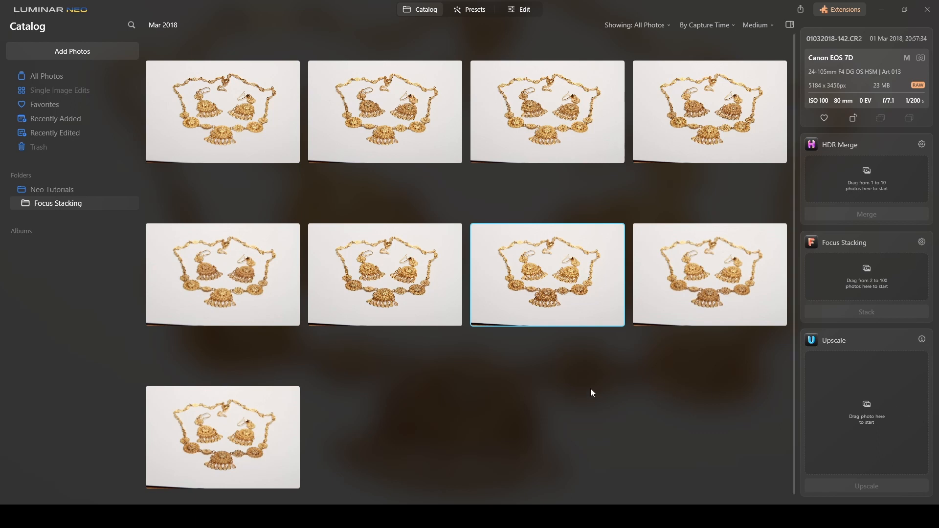
{"action": "mouse_move", "coordinate": [824, 235]}
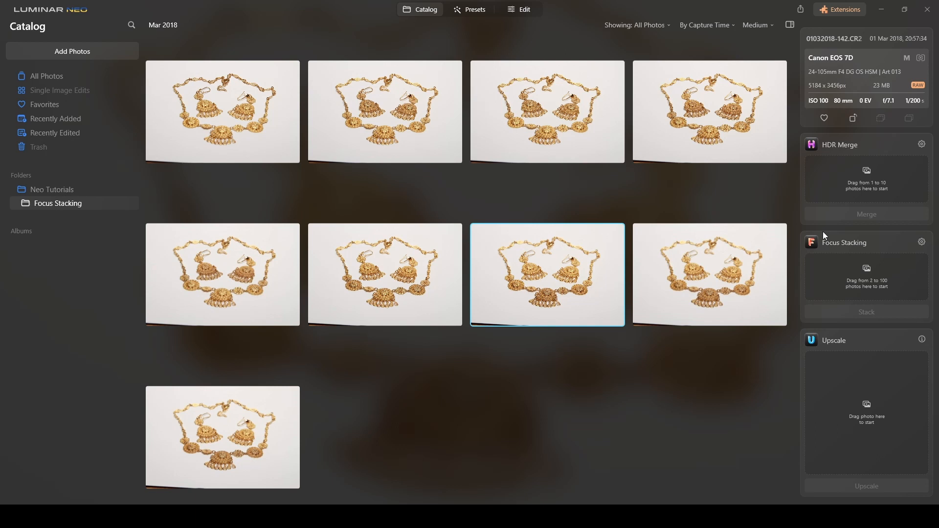
{"action": "mouse_move", "coordinate": [884, 254]}
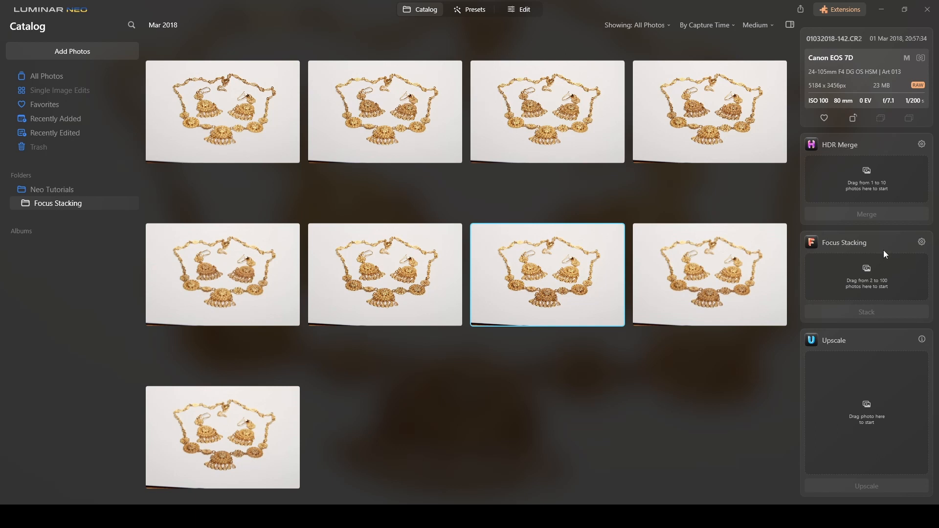
{"action": "mouse_move", "coordinate": [185, 115]}
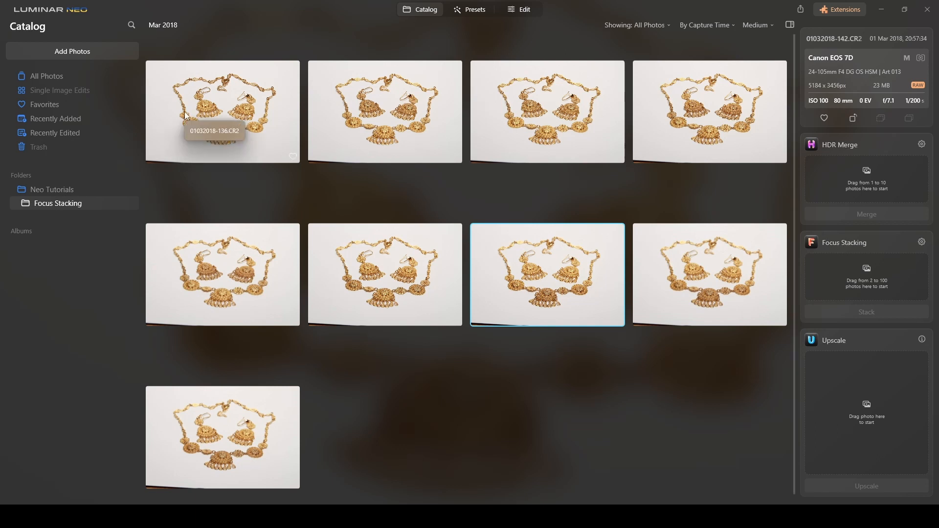
- Select all nine necklace shots and load them into the Focus Stacking queue
{"action": "left_click", "coordinate": [222, 111]}
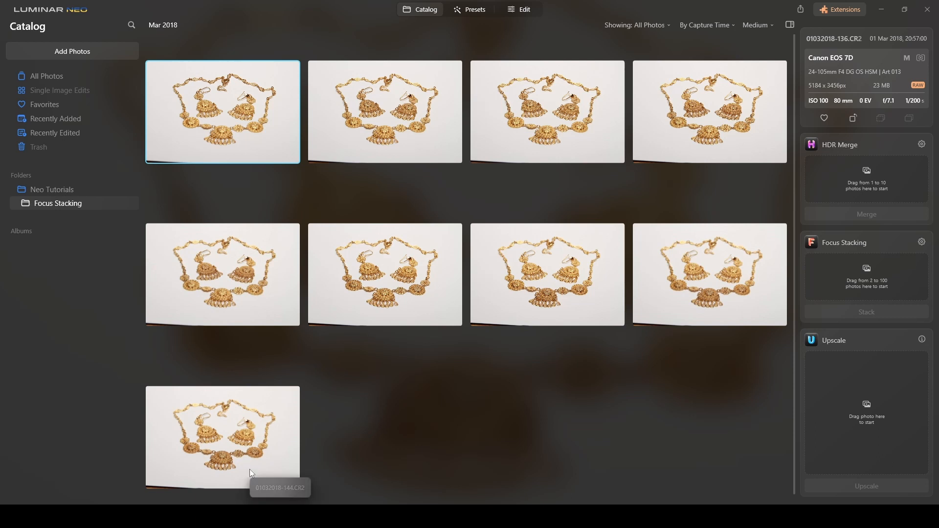
{"action": "mouse_move", "coordinate": [222, 319]}
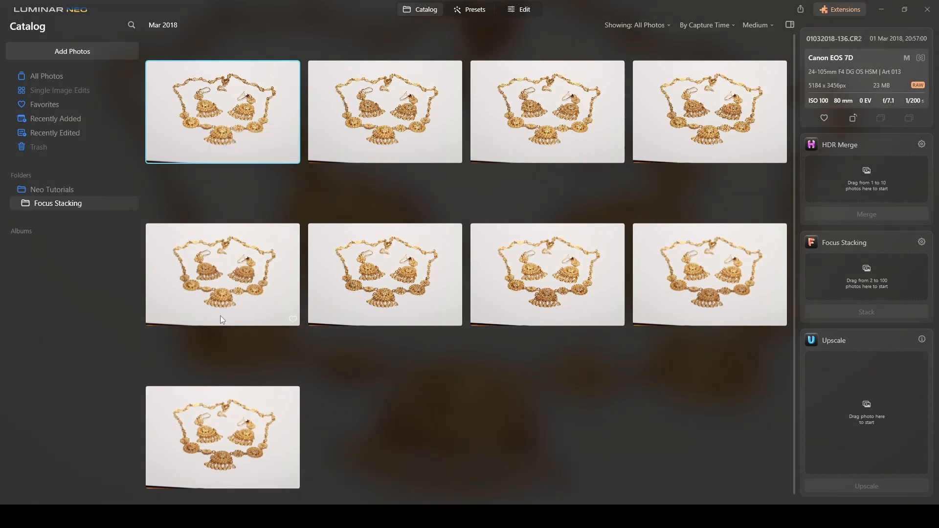
{"action": "mouse_move", "coordinate": [243, 447]}
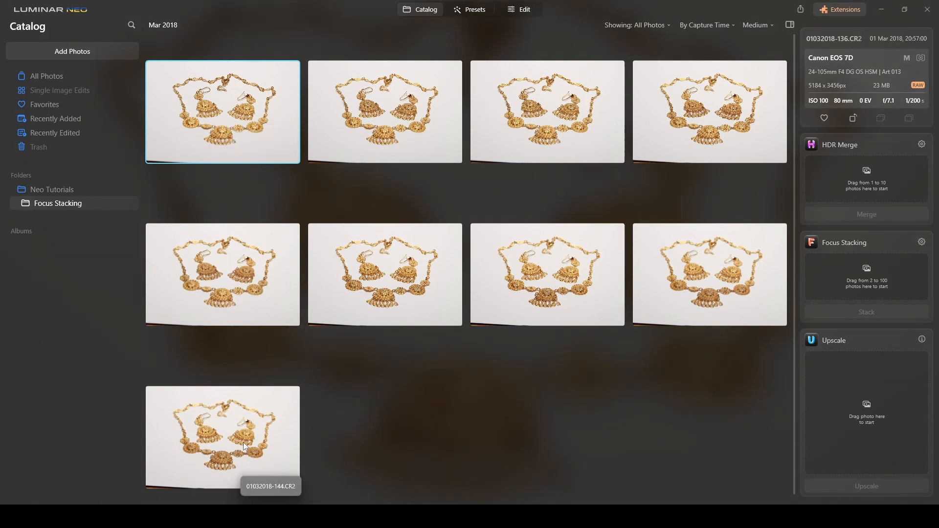
{"action": "key", "text": "ctrl+a"}
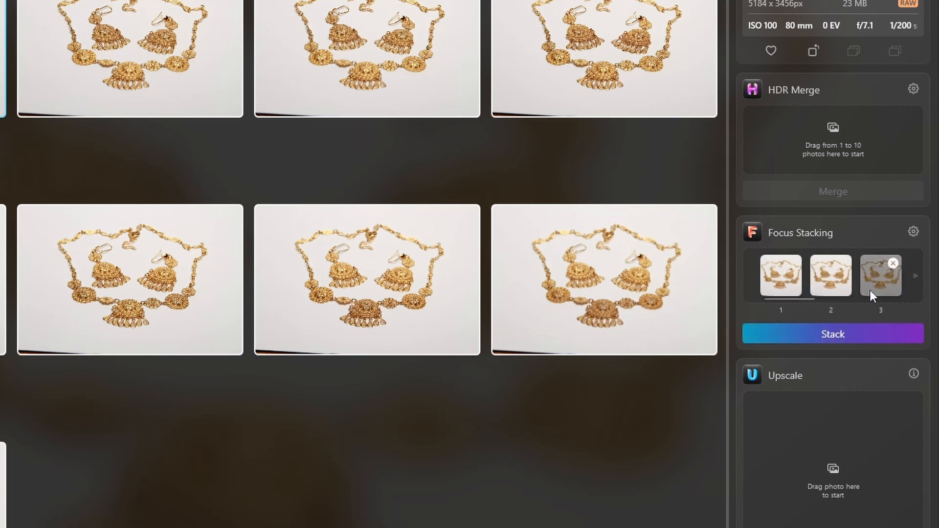
{"action": "mouse_move", "coordinate": [917, 279]}
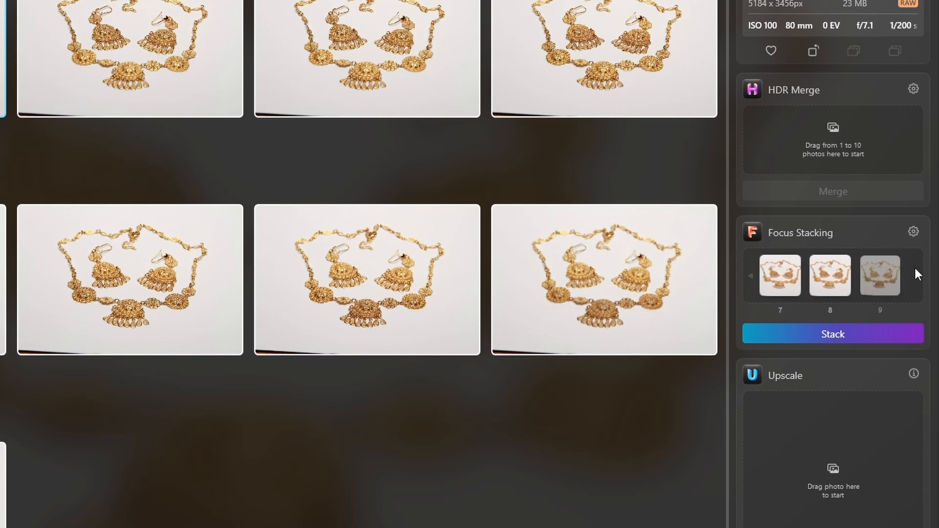
{"action": "left_click", "coordinate": [912, 232]}
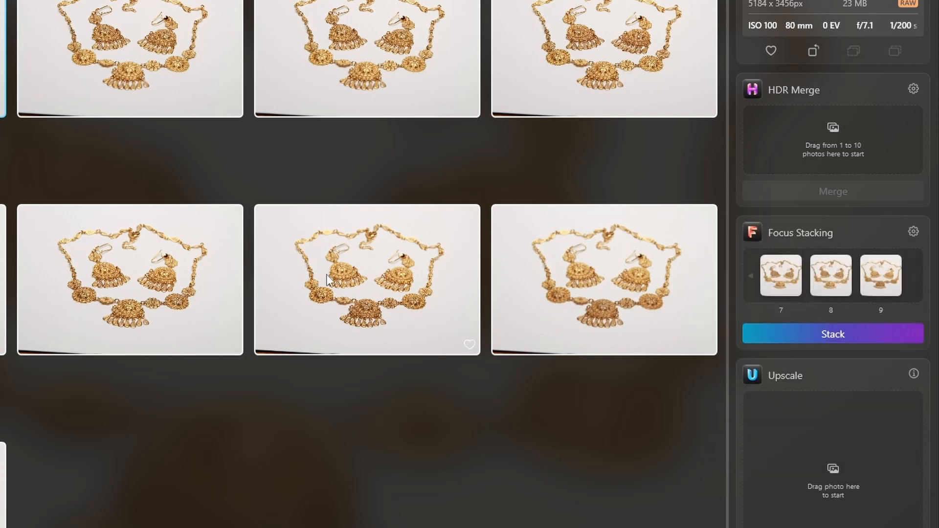
- Queue shots 7–9 and enable Auto Alignment in the Focus Stacking settings
{"action": "left_click", "coordinate": [366, 280]}
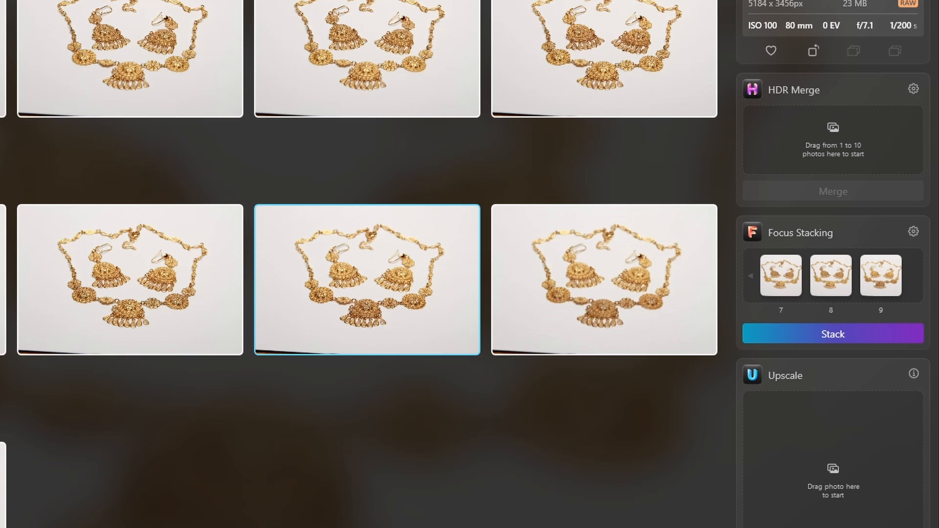
{"action": "mouse_move", "coordinate": [350, 305]}
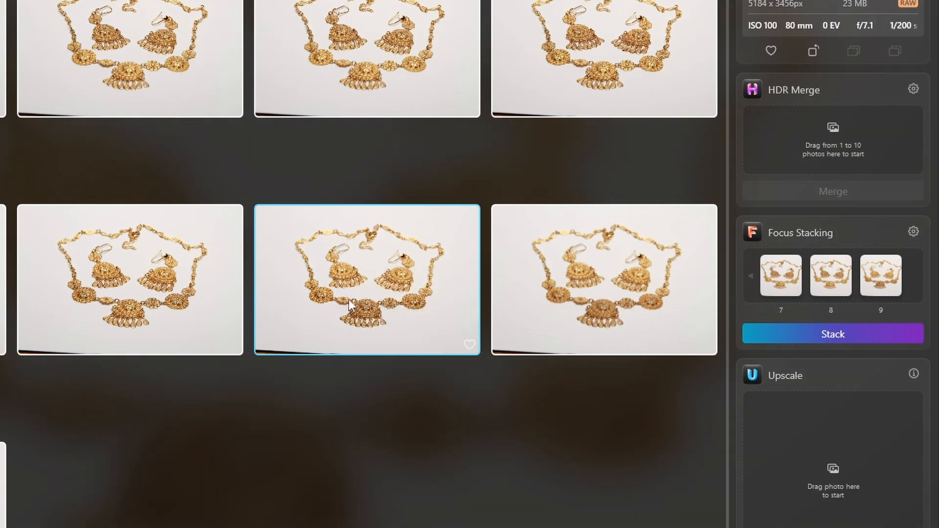
{"action": "mouse_move", "coordinate": [350, 310]}
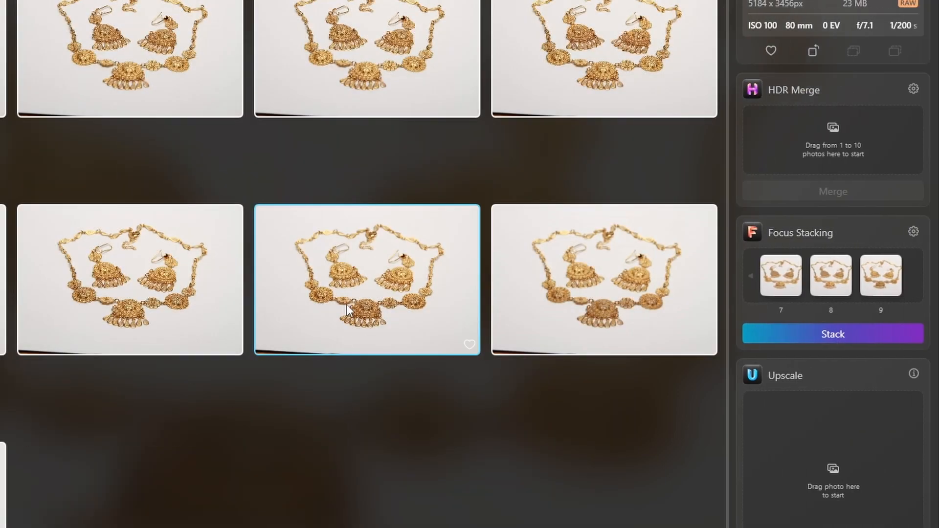
{"action": "mouse_move", "coordinate": [349, 308]}
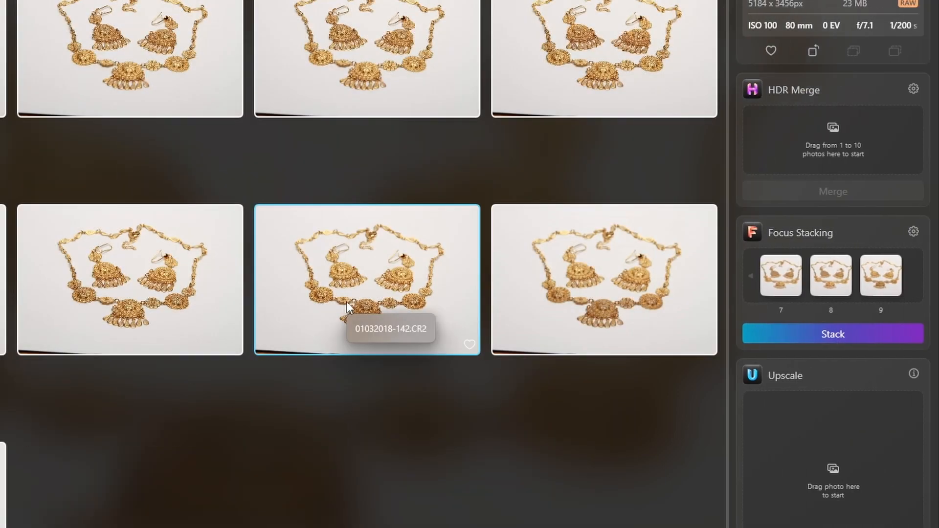
{"action": "mouse_move", "coordinate": [899, 231]}
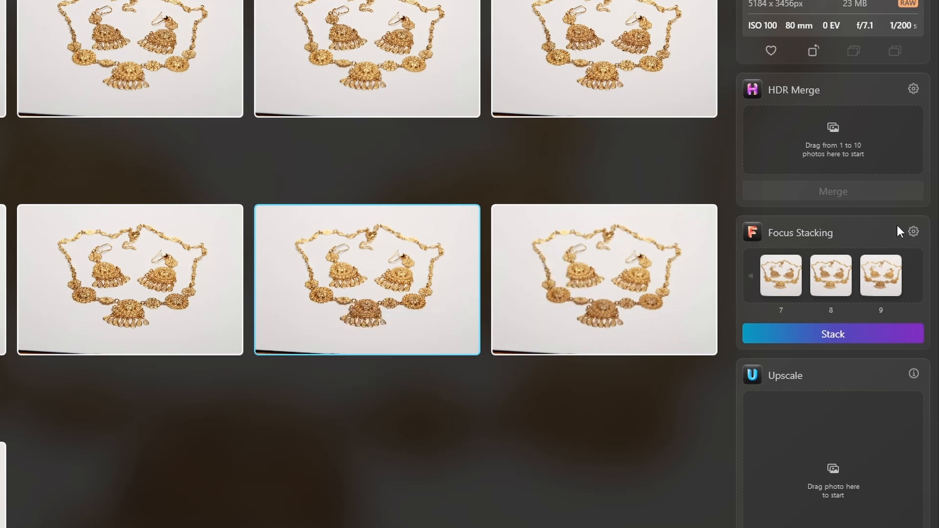
{"action": "left_click", "coordinate": [913, 232]}
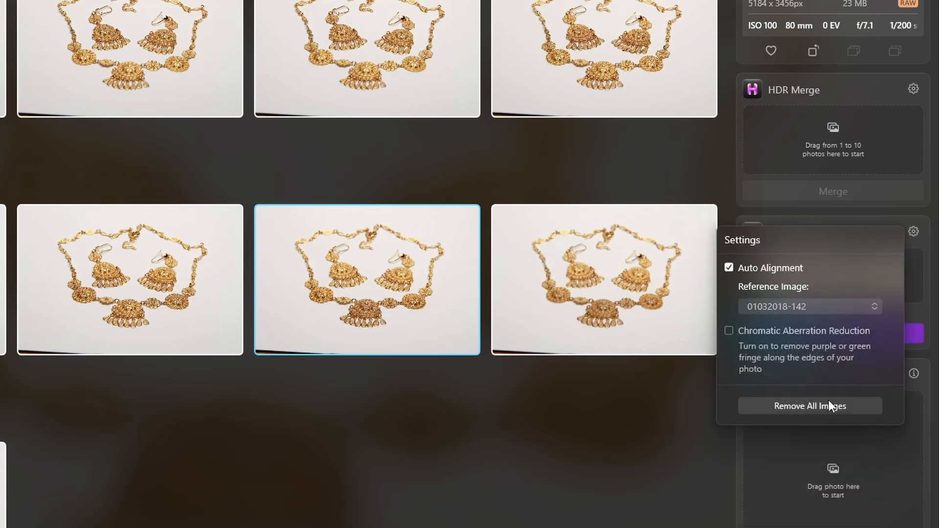
{"action": "mouse_move", "coordinate": [831, 368]}
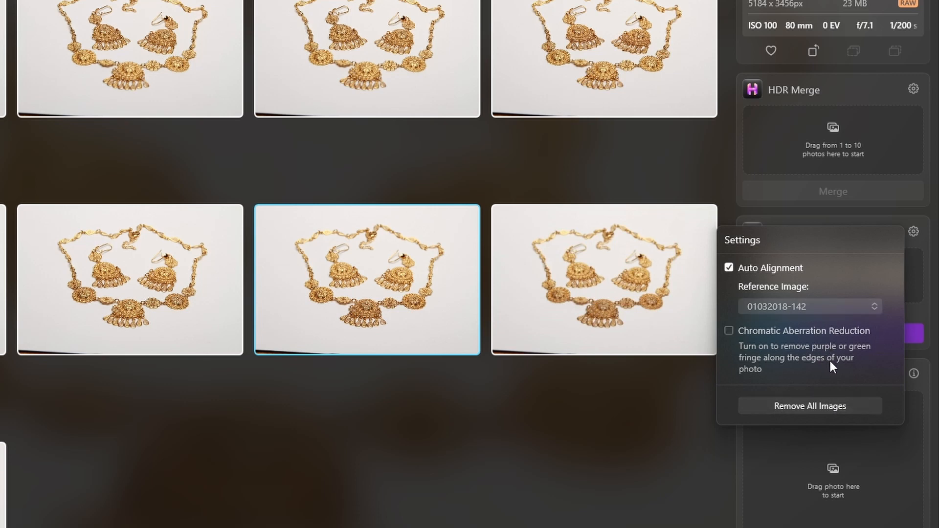
{"action": "mouse_move", "coordinate": [798, 341]}
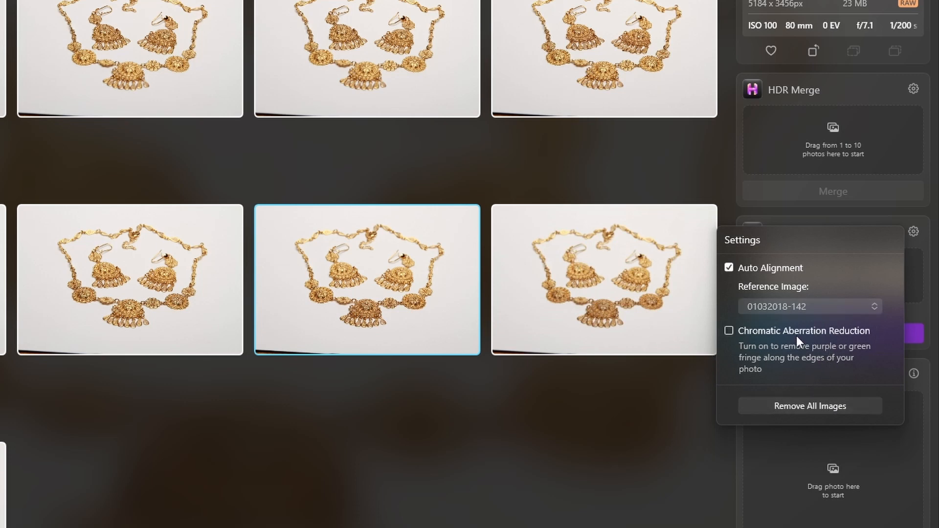
{"action": "mouse_move", "coordinate": [804, 385]}
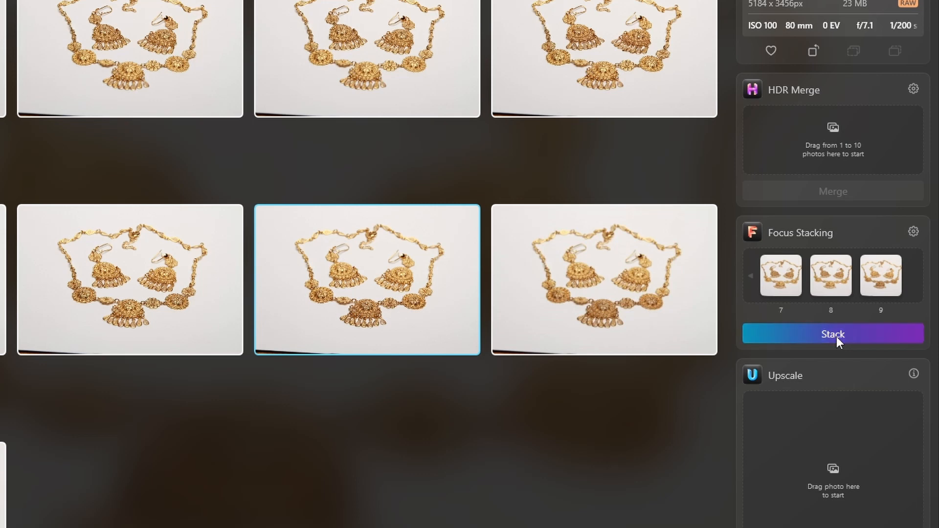
- Run Stack to merge the queued shots into one image in a Focus Stacking folder
{"action": "left_click", "coordinate": [831, 334]}
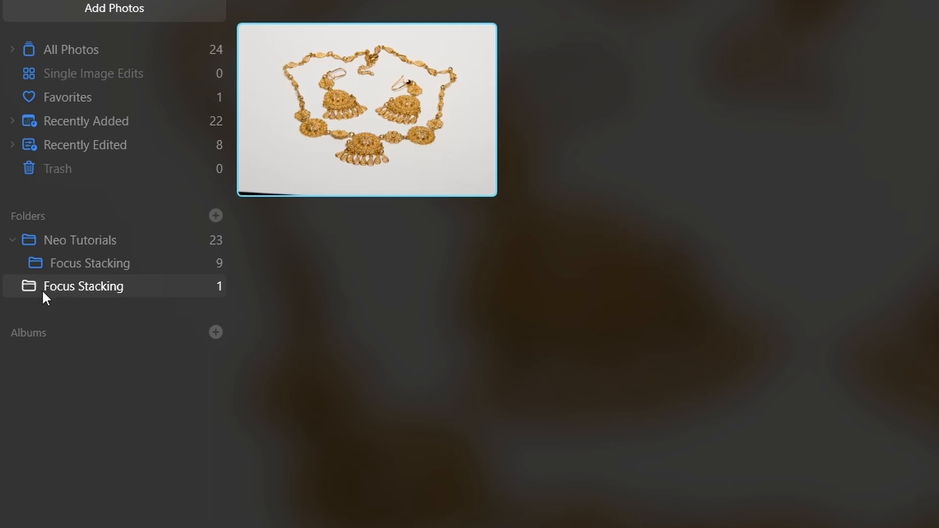
{"action": "mouse_move", "coordinate": [200, 291]}
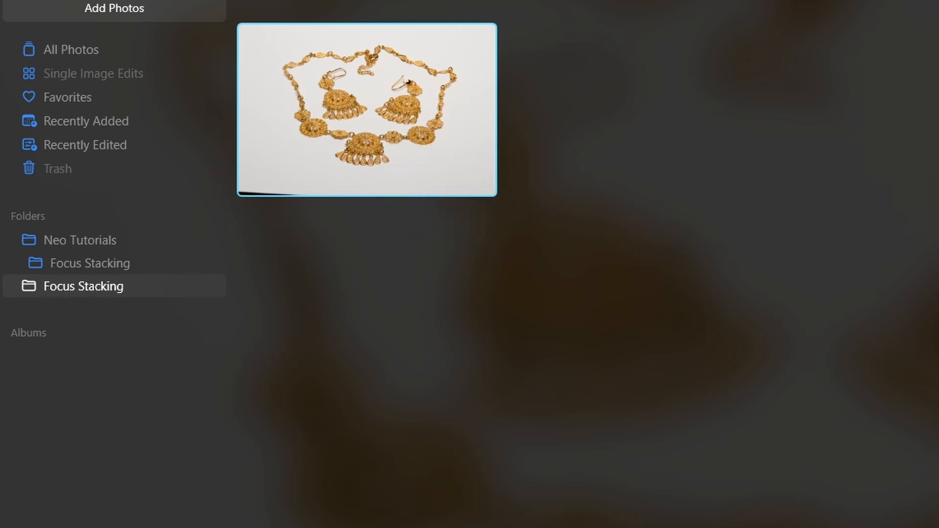
- Switch to Edit with the merged focus-stacked jewelry image loaded
{"action": "left_click", "coordinate": [523, 9]}
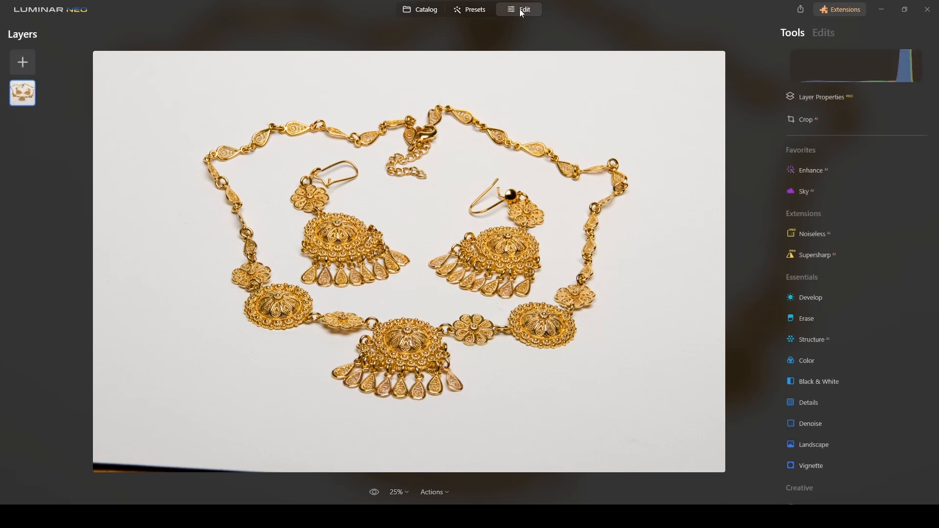
{"action": "mouse_move", "coordinate": [411, 137]}
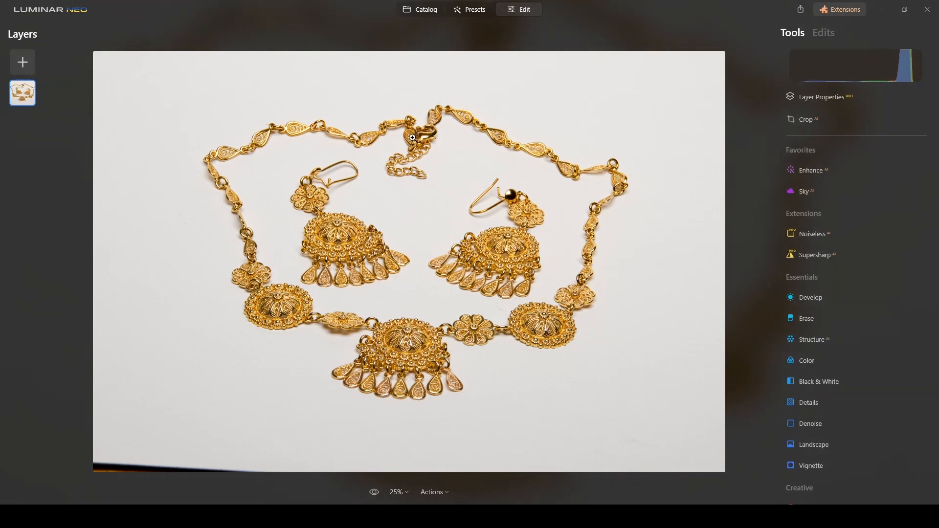
{"action": "scroll", "scroll_direction": "up", "scroll_amount": 3}
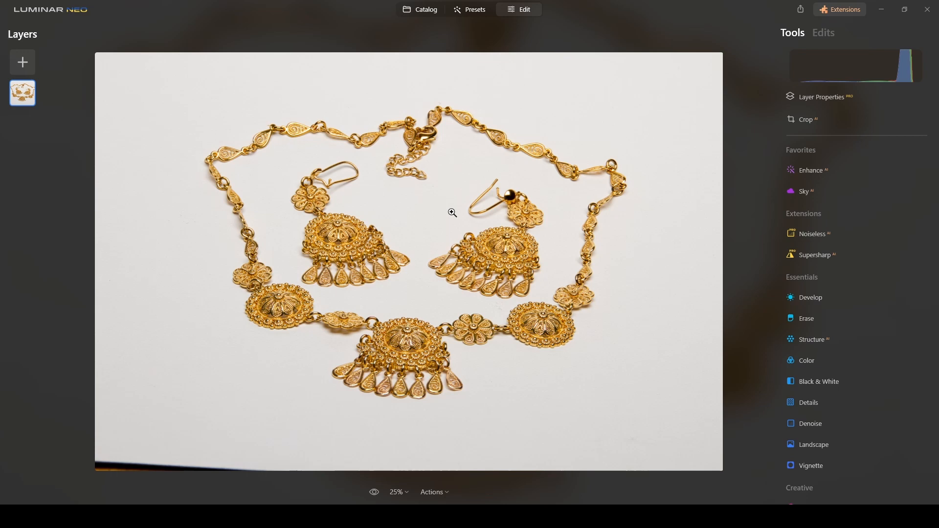
{"action": "mouse_move", "coordinate": [874, 179]}
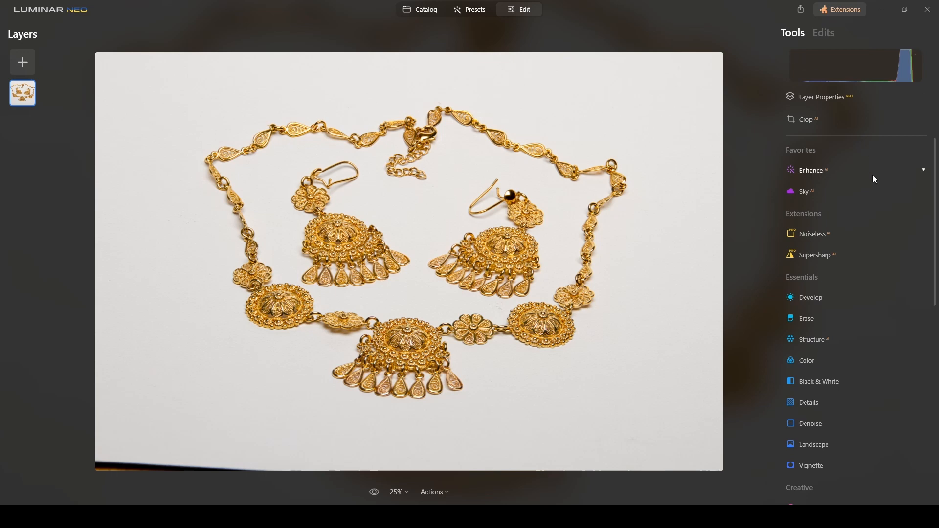
- Crop the stacked image to about 4824×3216, trimming the dark bottom sliver
{"action": "left_click", "coordinate": [805, 119]}
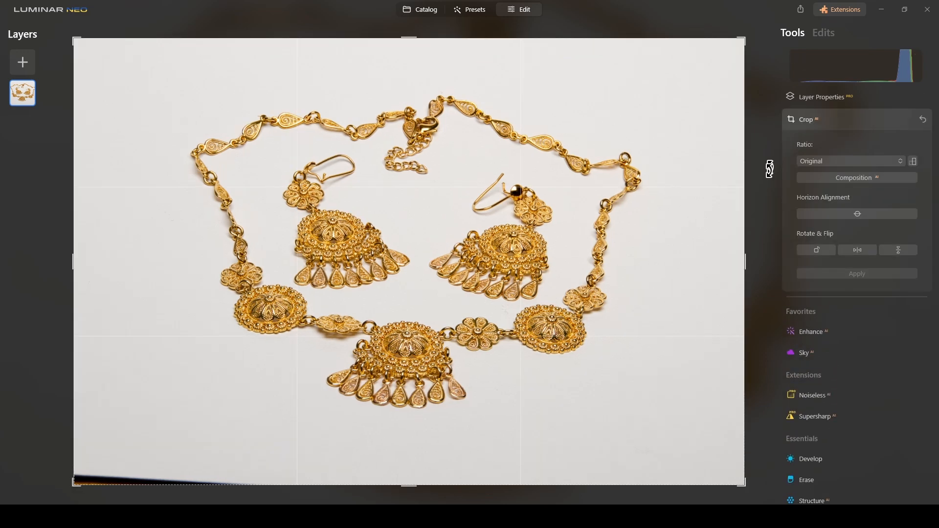
{"action": "mouse_move", "coordinate": [405, 486]}
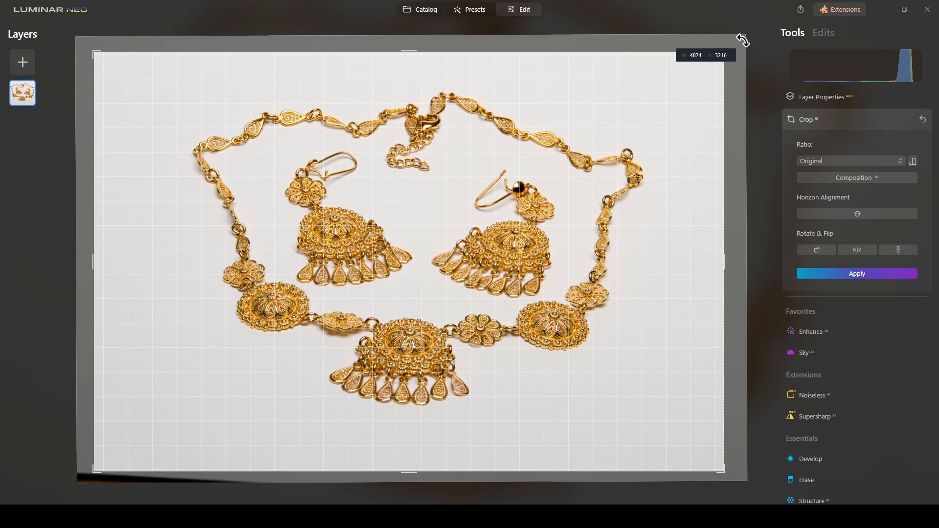
{"action": "left_click", "coordinate": [856, 273]}
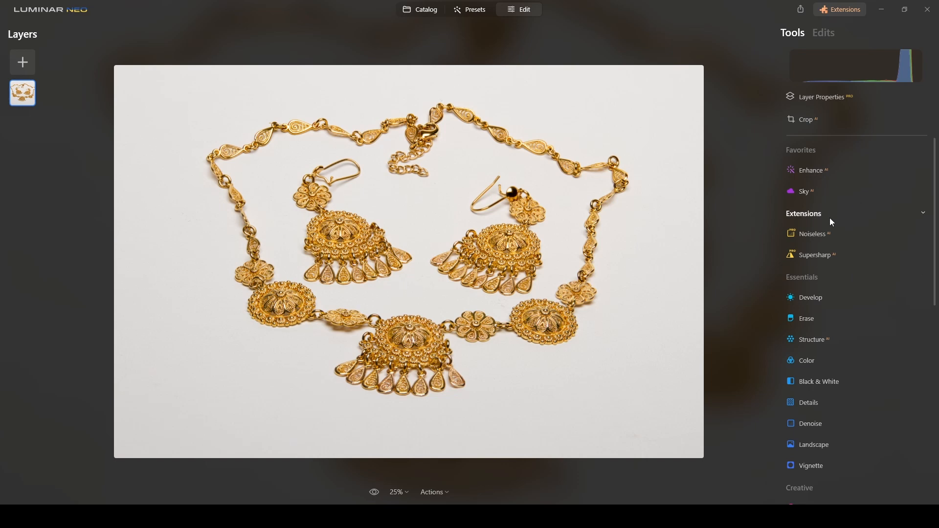
- Set the Develop Color Temperature to -11
{"action": "left_click", "coordinate": [810, 297]}
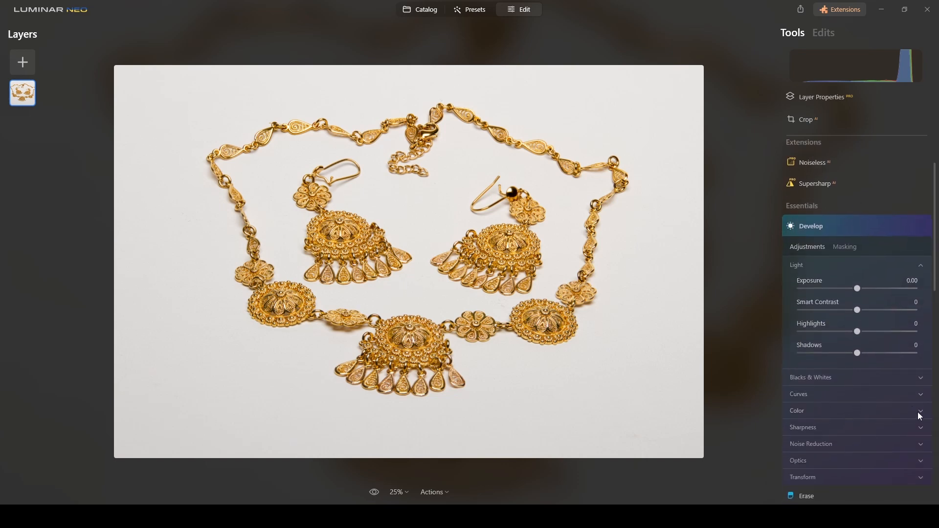
{"action": "left_click", "coordinate": [797, 410]}
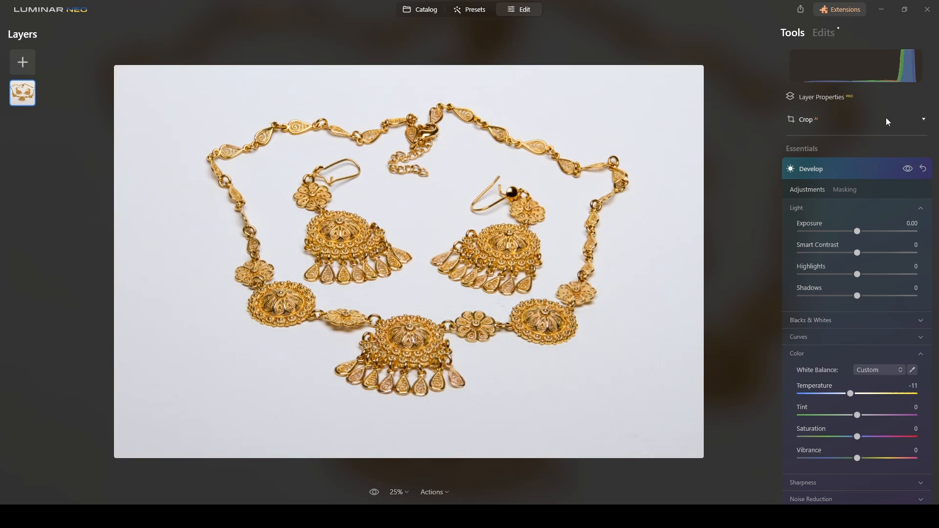
{"action": "left_click", "coordinate": [811, 168]}
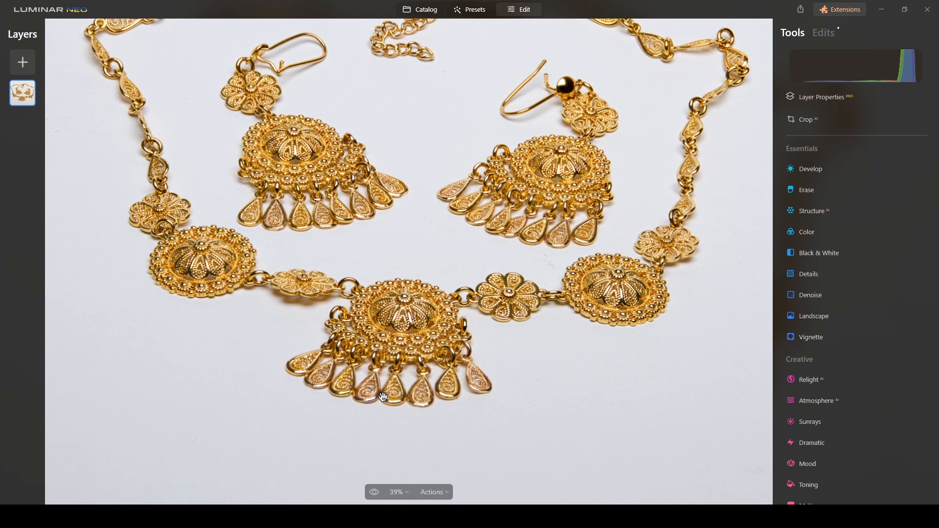
{"action": "mouse_move", "coordinate": [830, 299]}
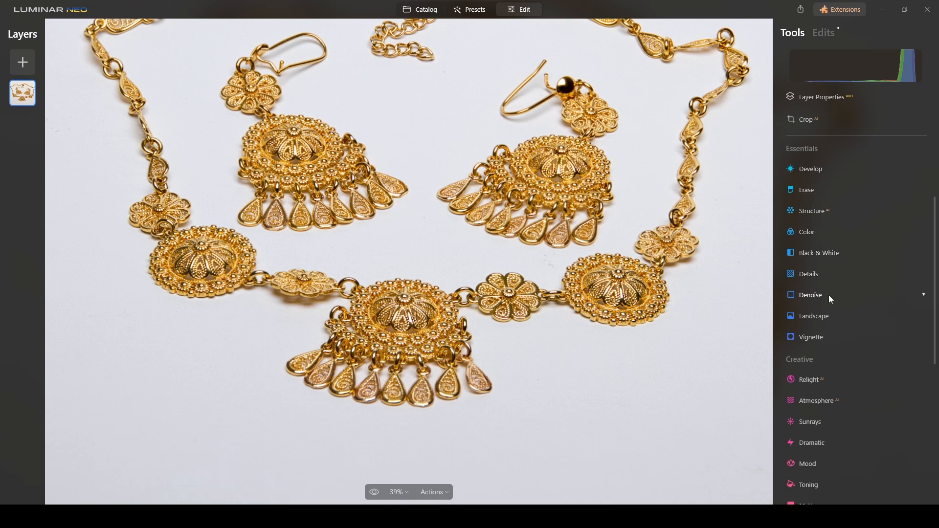
- Set Details to Small Details 21, Medium Details 27 and Sharpen 26
{"action": "left_click", "coordinate": [808, 274]}
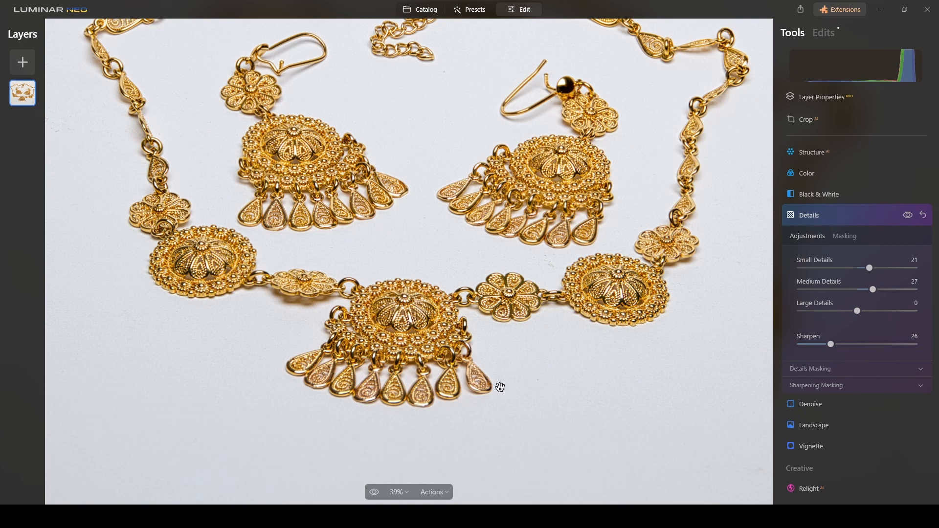
{"action": "mouse_move", "coordinate": [792, 227]}
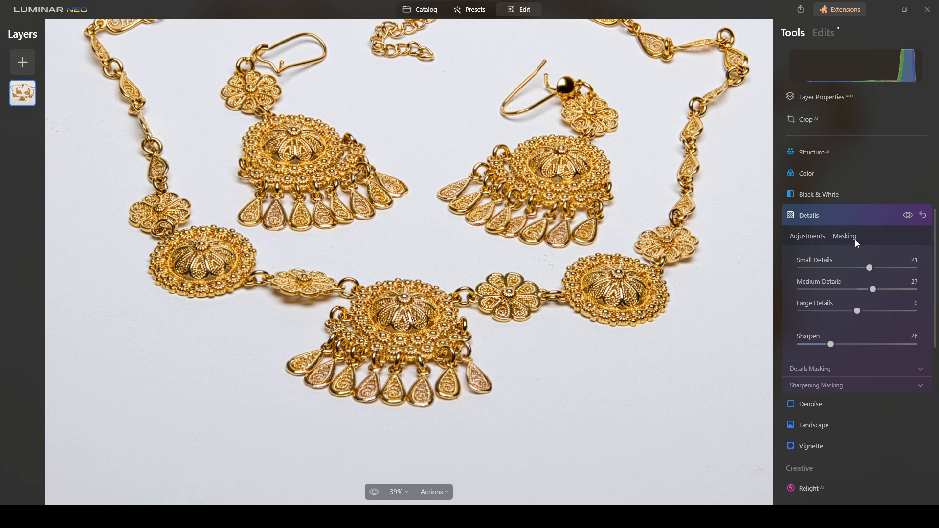
- Brush-mask the Details sharpening onto the necklace and toggle its visibility to compare
{"action": "left_click", "coordinate": [843, 235]}
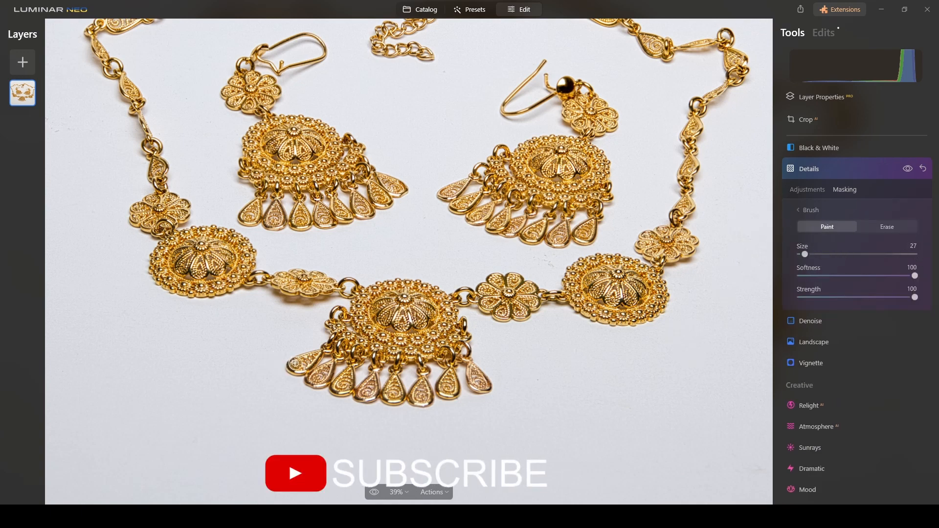
{"action": "left_click", "coordinate": [320, 365]}
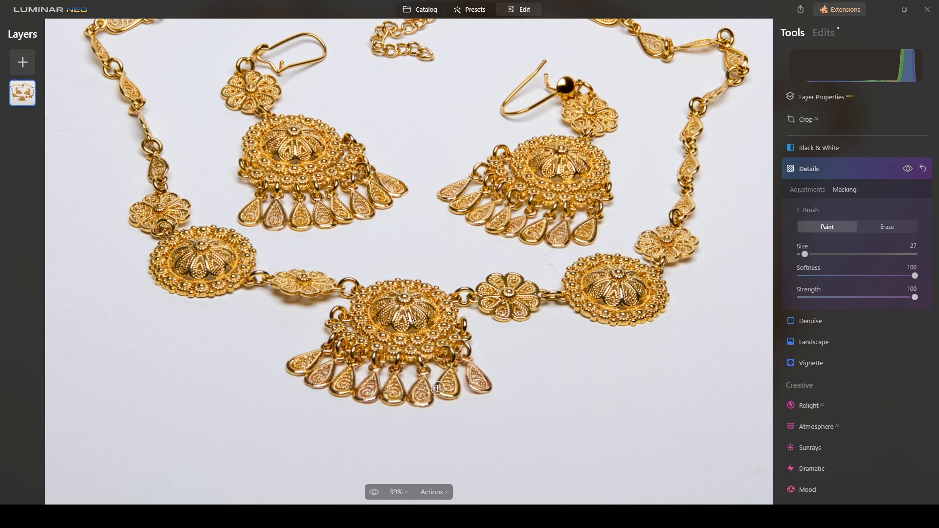
{"action": "mouse_move", "coordinate": [891, 174]}
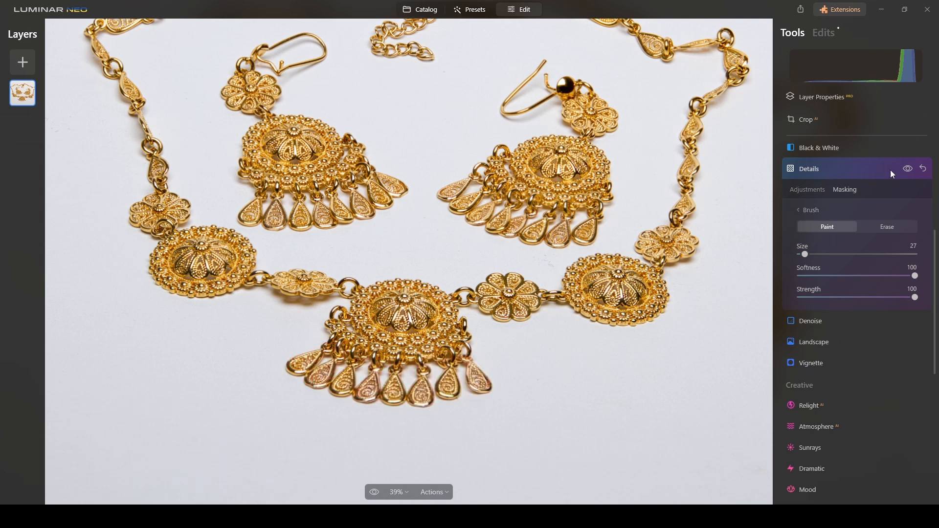
{"action": "left_click", "coordinate": [908, 169]}
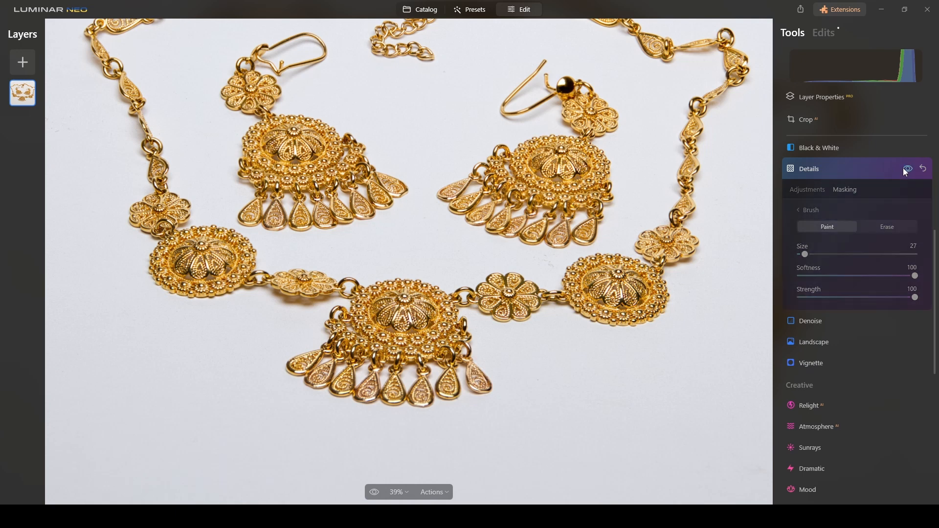
{"action": "scroll", "scroll_direction": "down", "scroll_amount": 3}
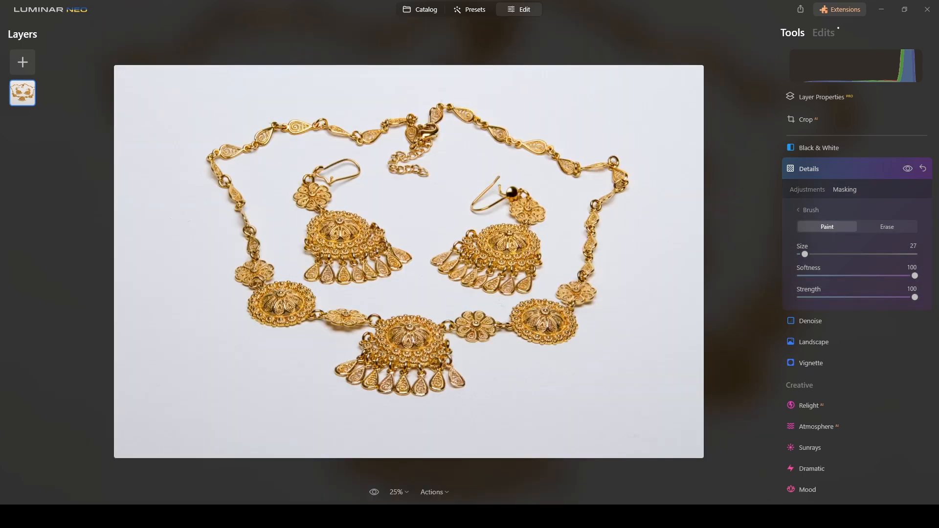
- Collapse the Details tool panel, keeping its sharpening on the cropped necklace photo
{"action": "left_click", "coordinate": [809, 168]}
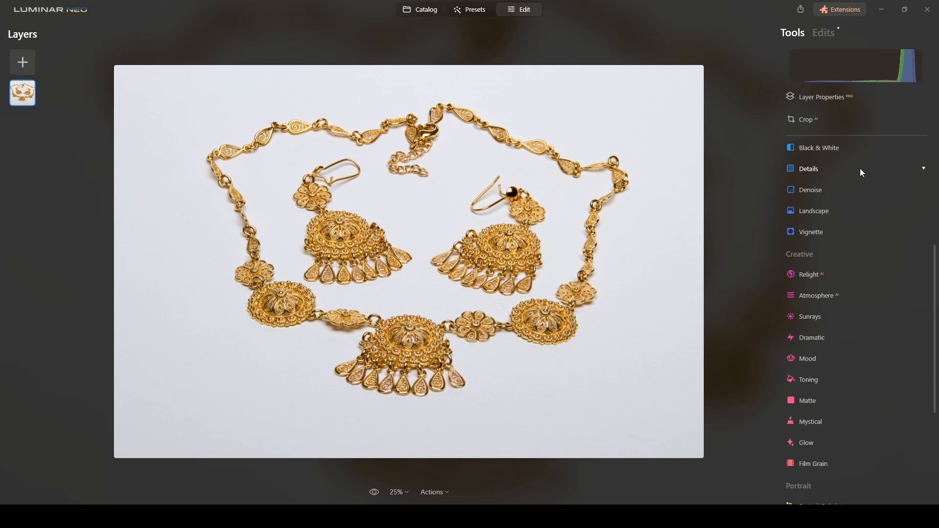
{"action": "mouse_move", "coordinate": [930, 208]}
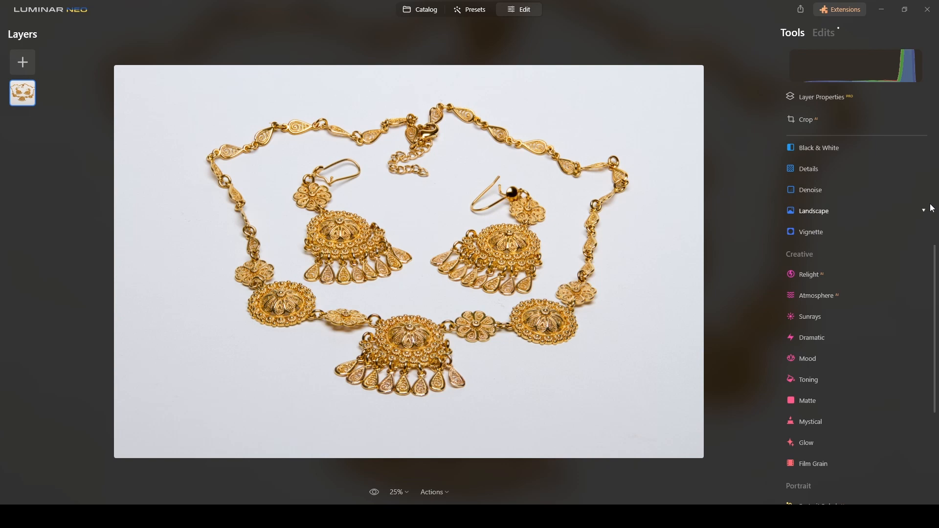